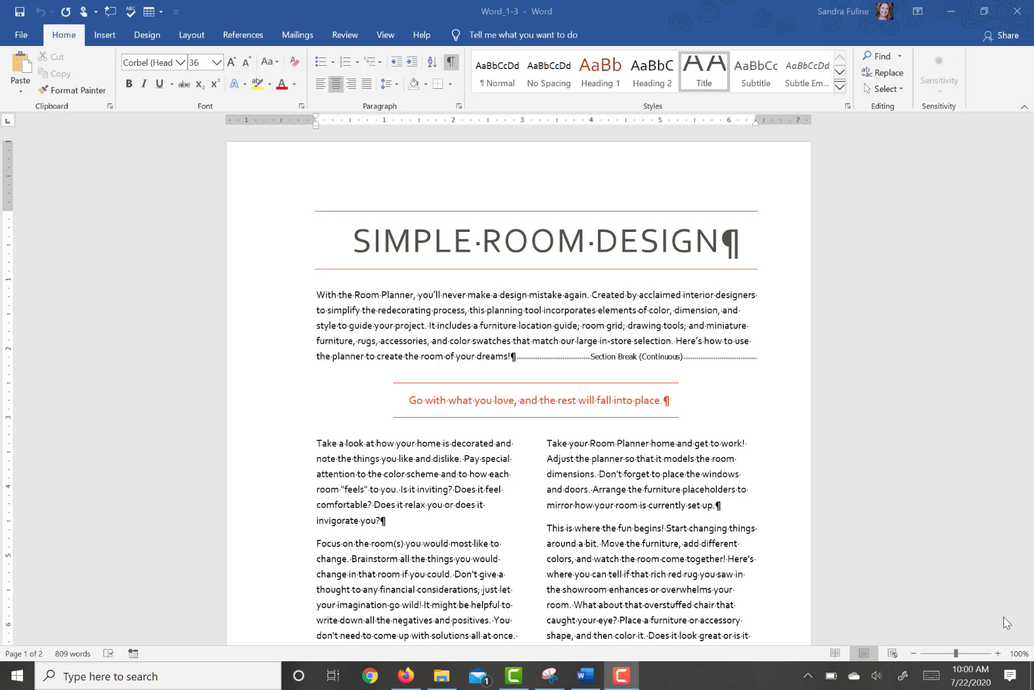
mouse_move(40, 55)
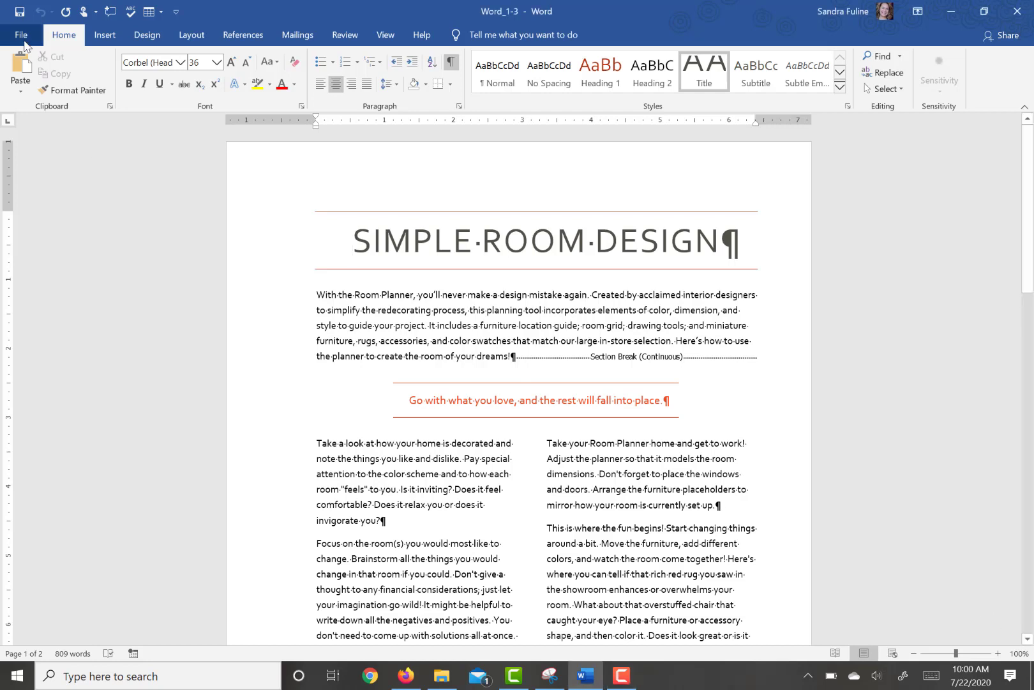
Open Word_1-3's File > Info page and expand its Properties dropdown.
left_click(20, 35)
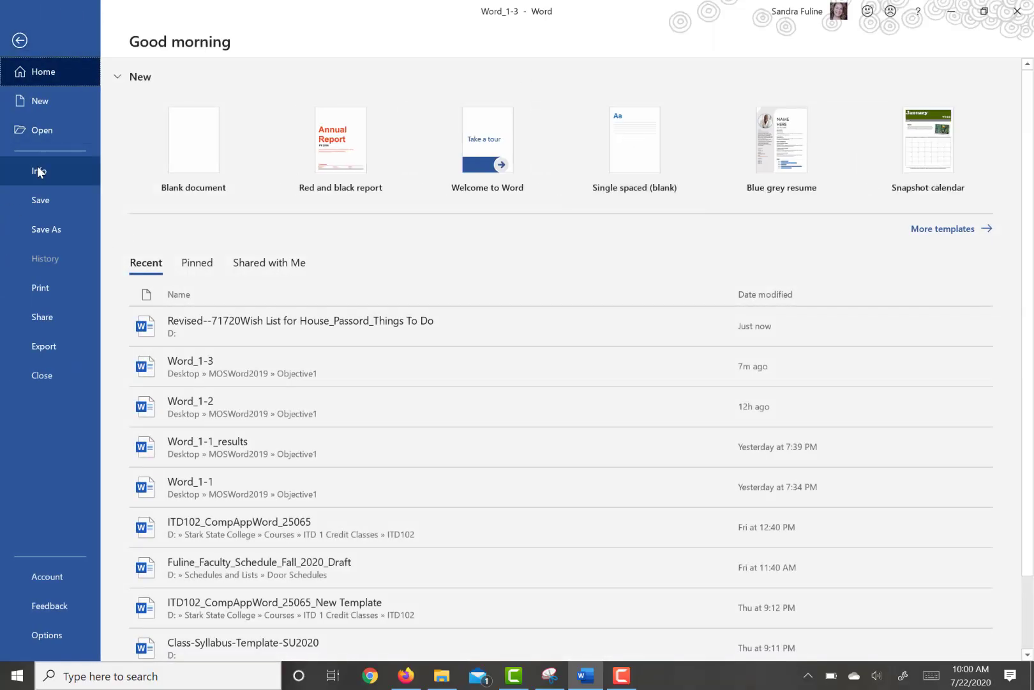
left_click(39, 171)
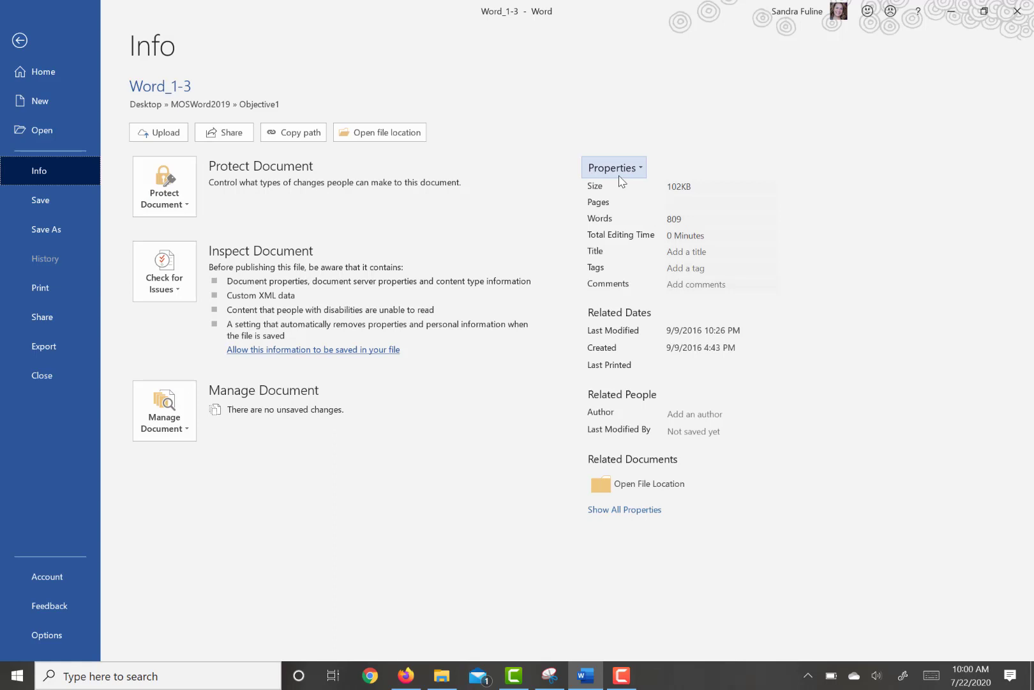
left_click(613, 167)
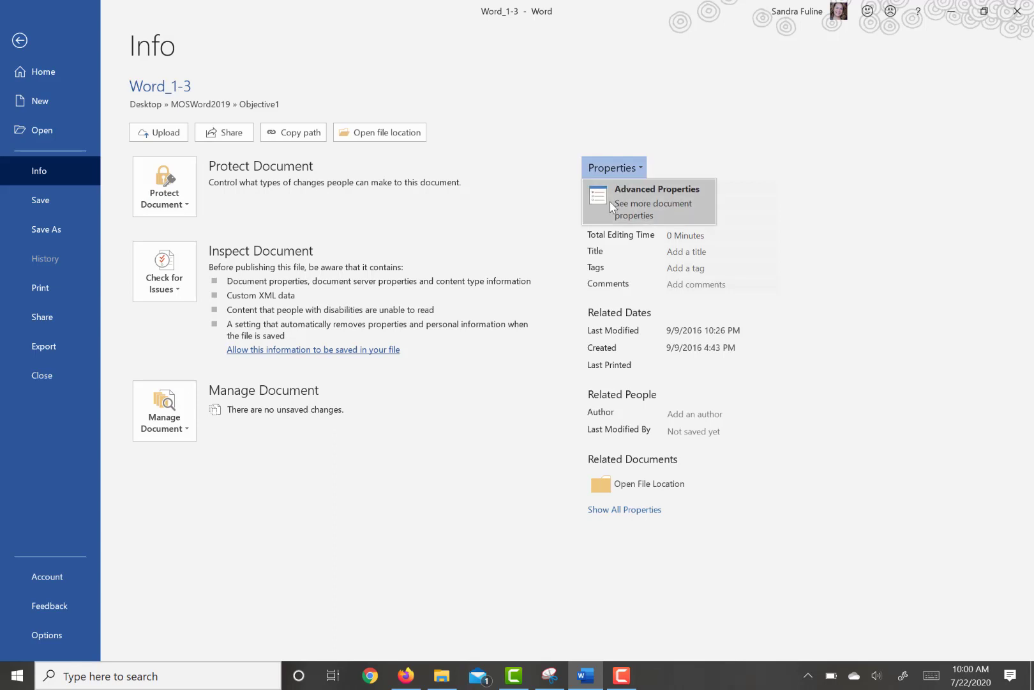
mouse_move(661, 333)
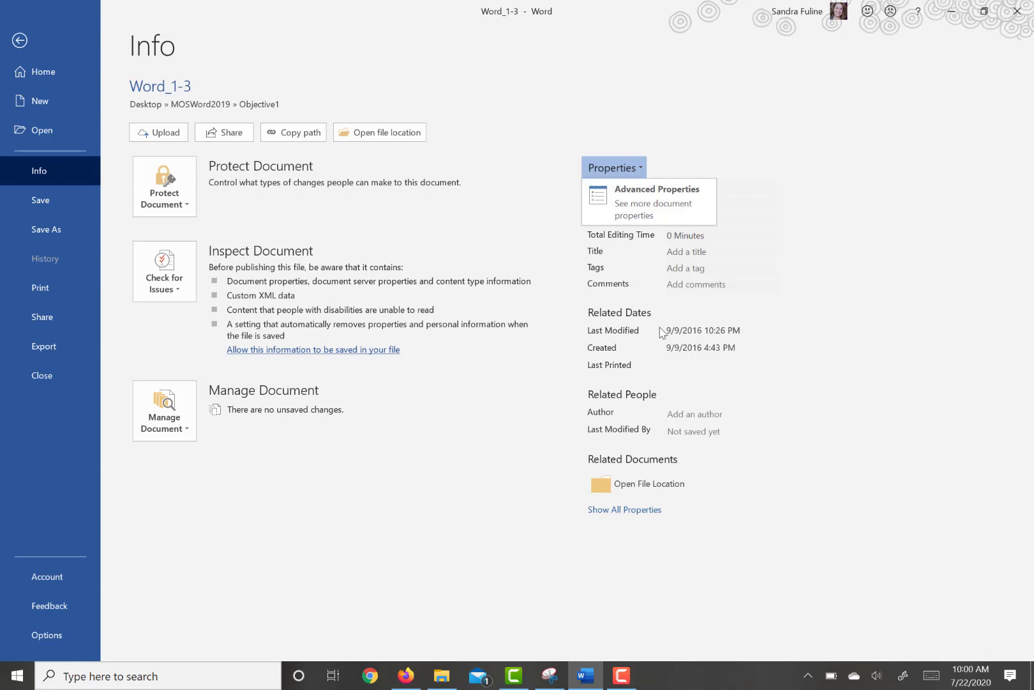
left_click(613, 166)
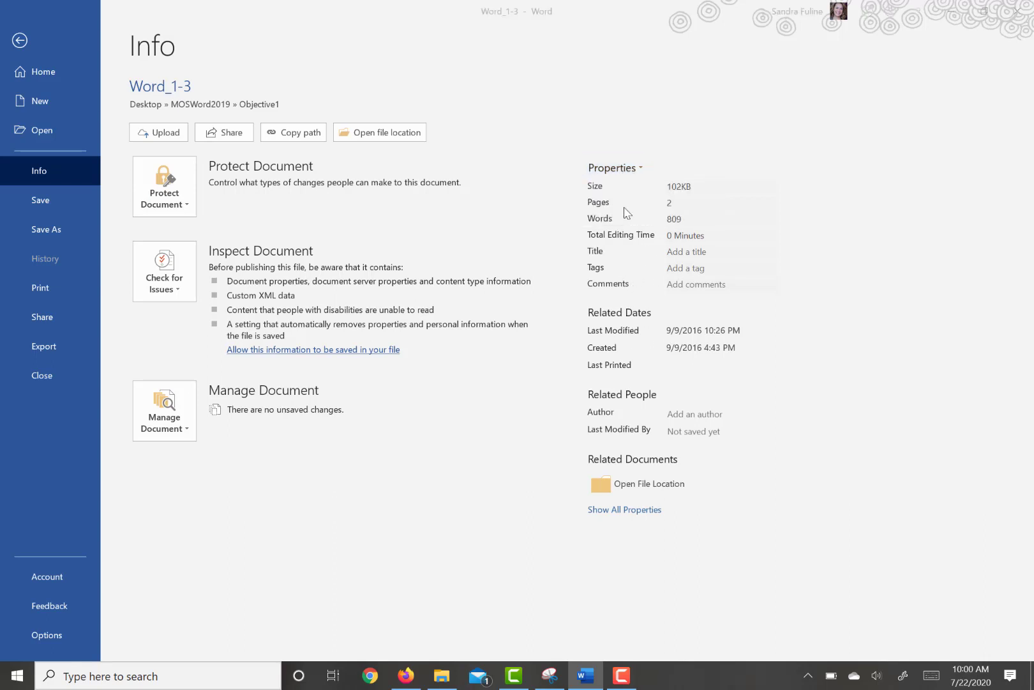
Enter title 'Simple Room Design' and subject 'Room Planner' in document properties.
left_click(615, 166)
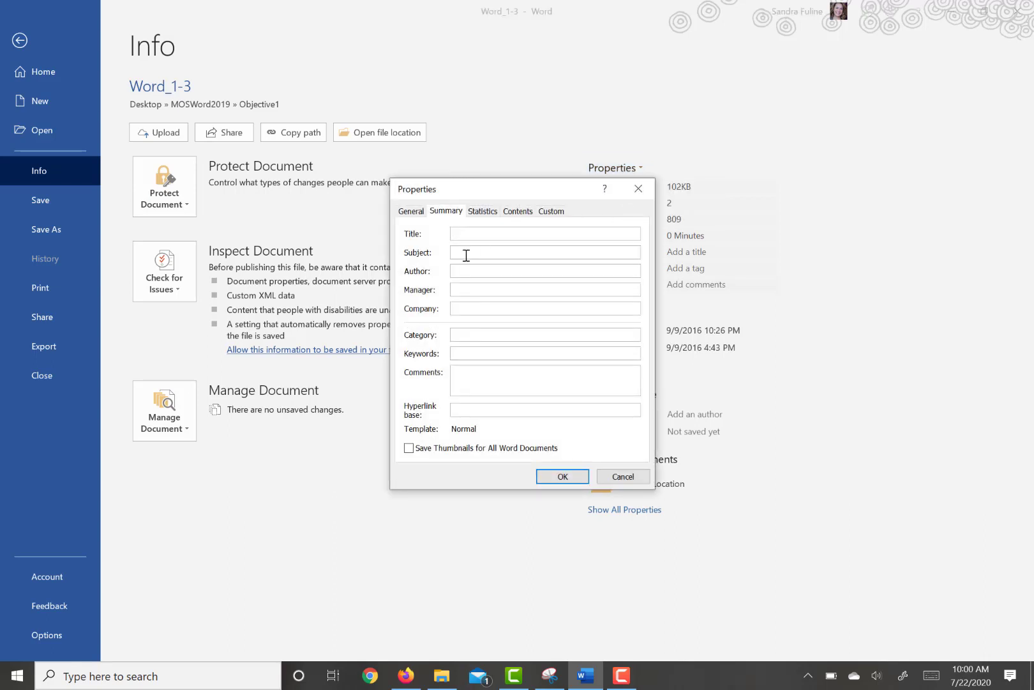
type("Simple Room")
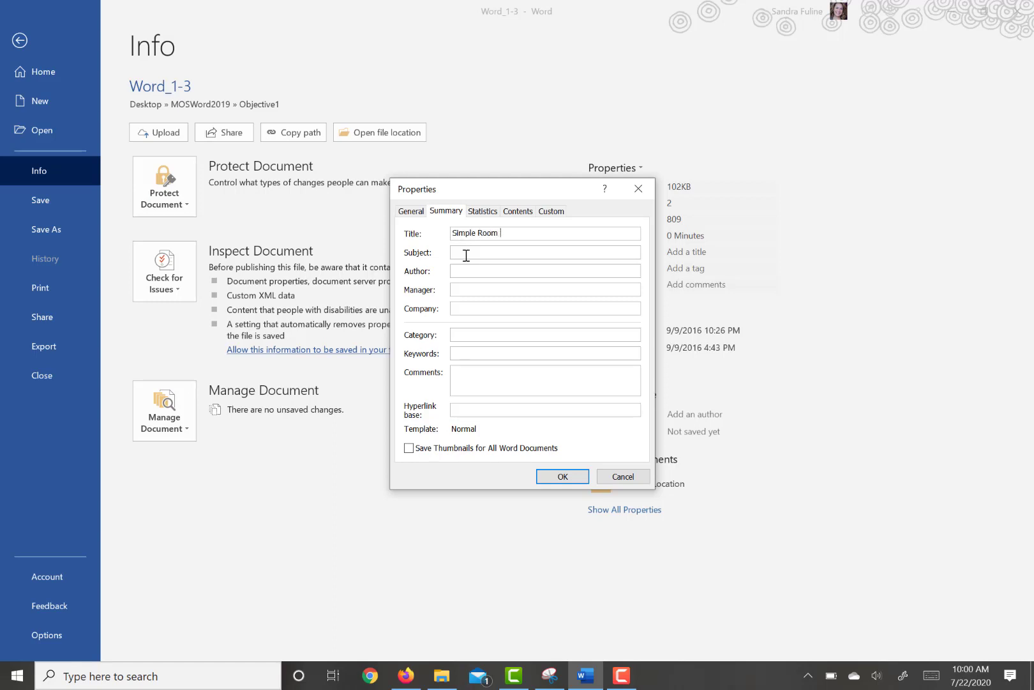
type("Design")
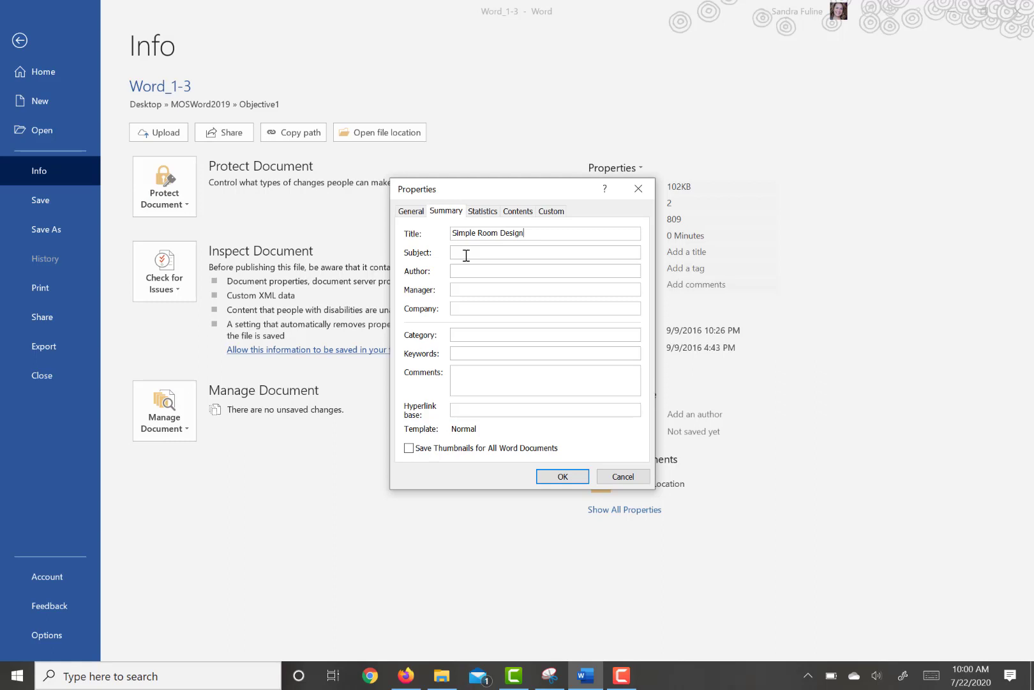
left_click(544, 252)
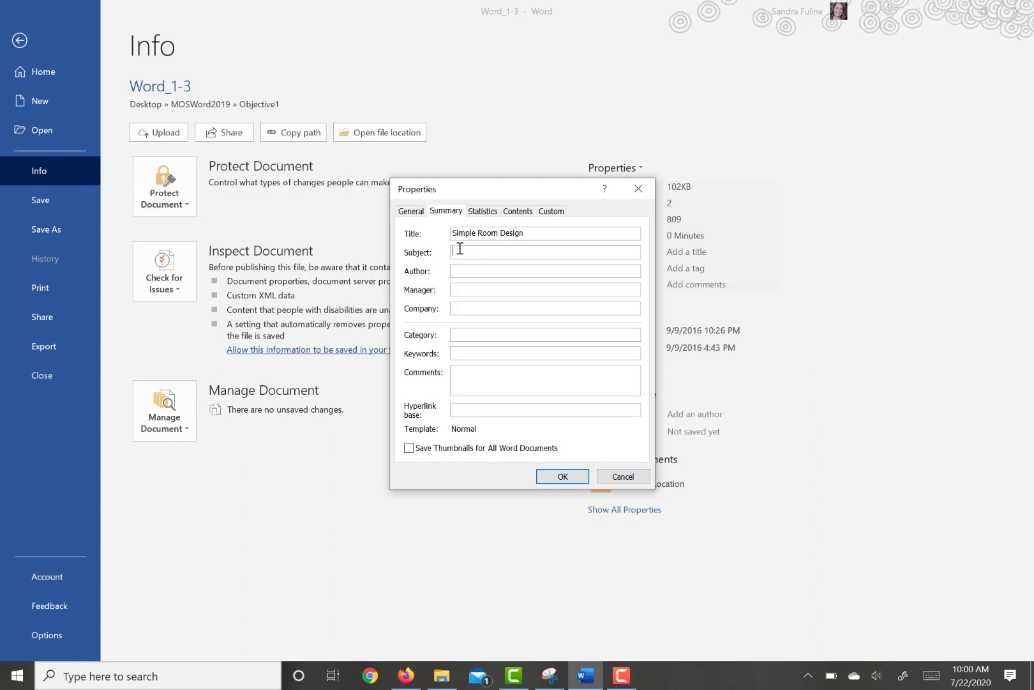
type("Room Planne")
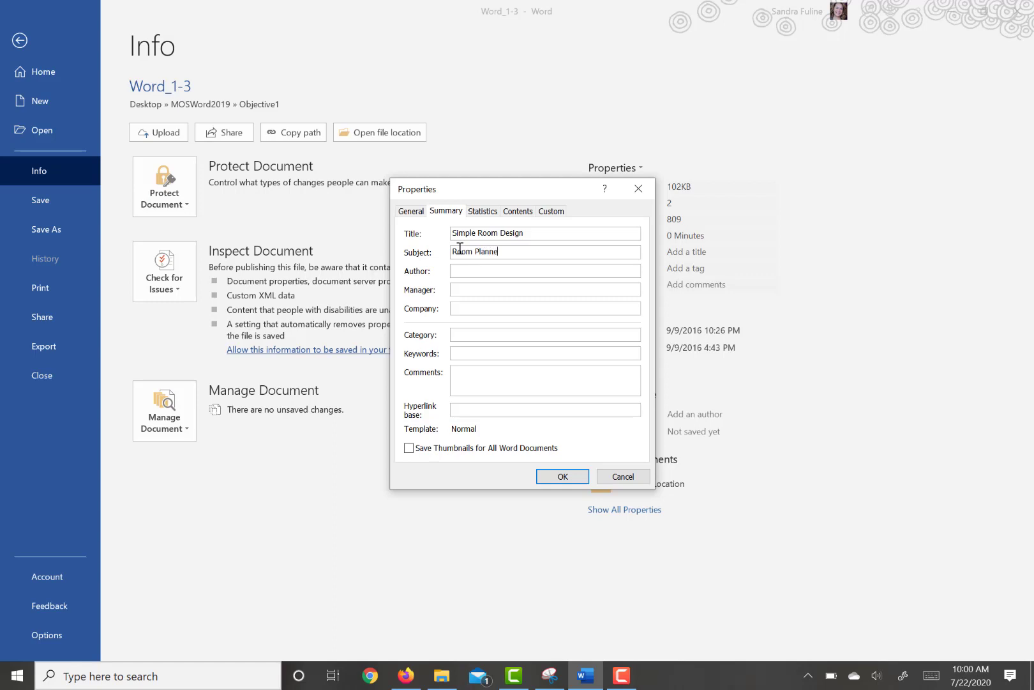
type("r")
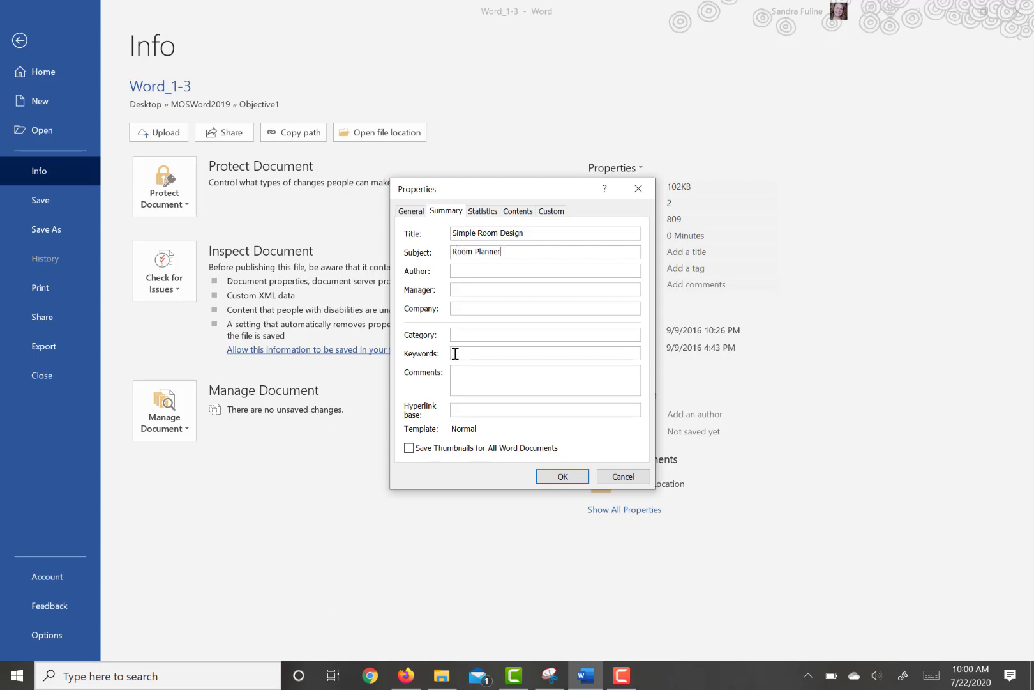
type("To")
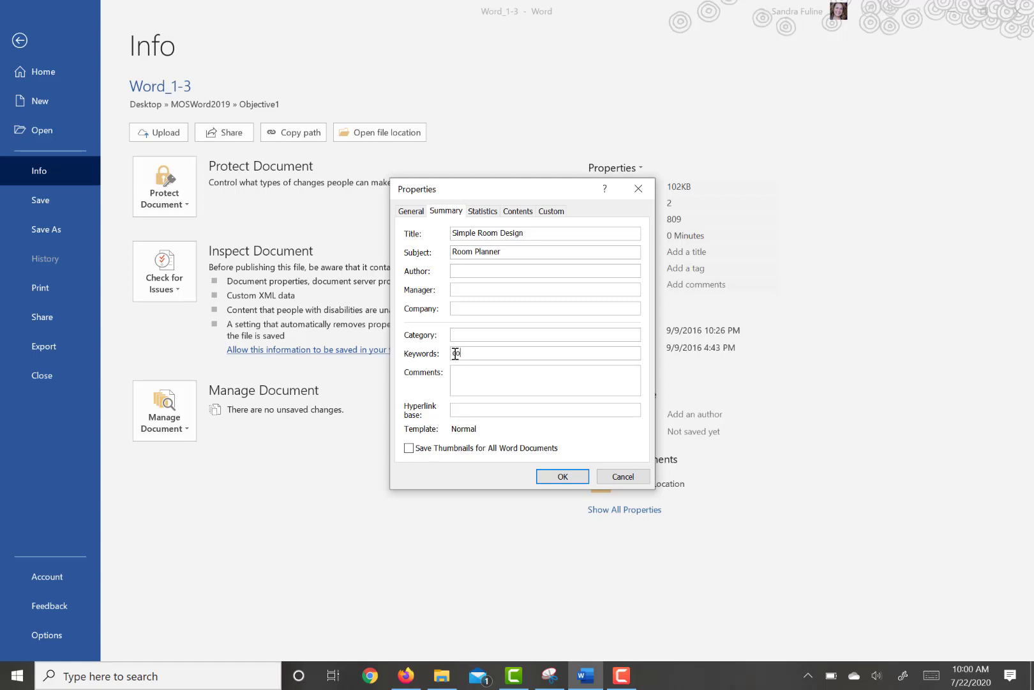
type("Color;")
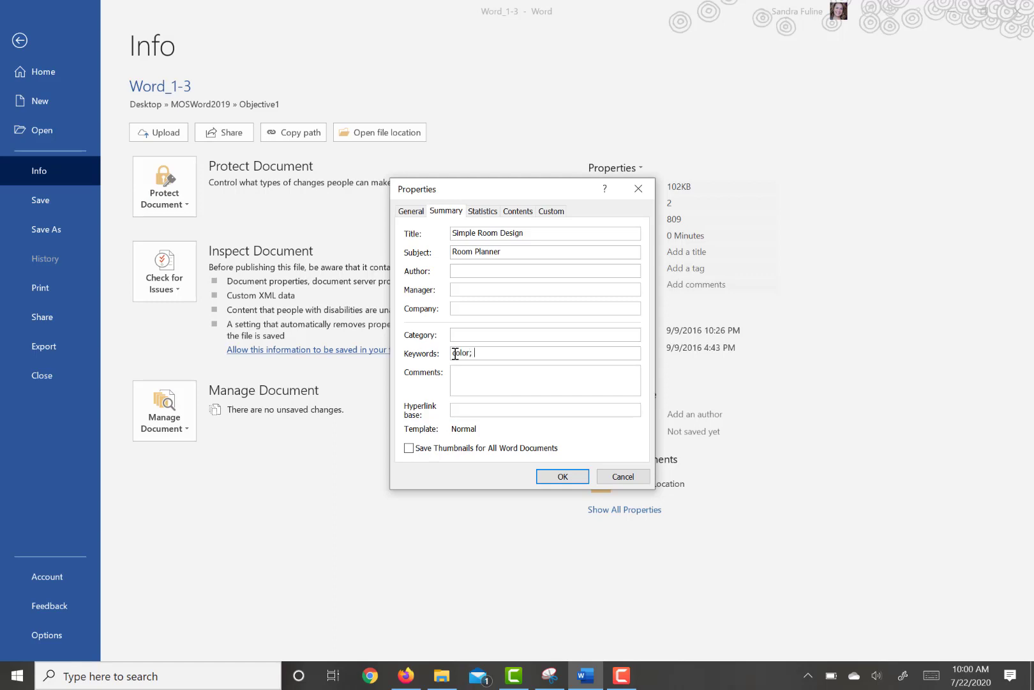
type("style")
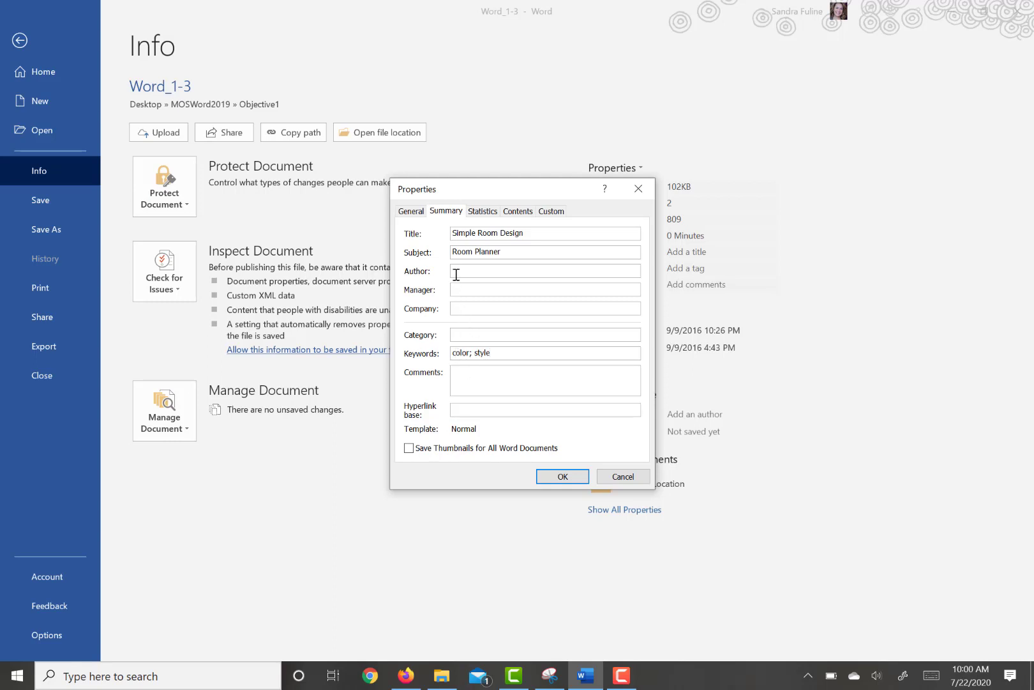
type("Sandra")
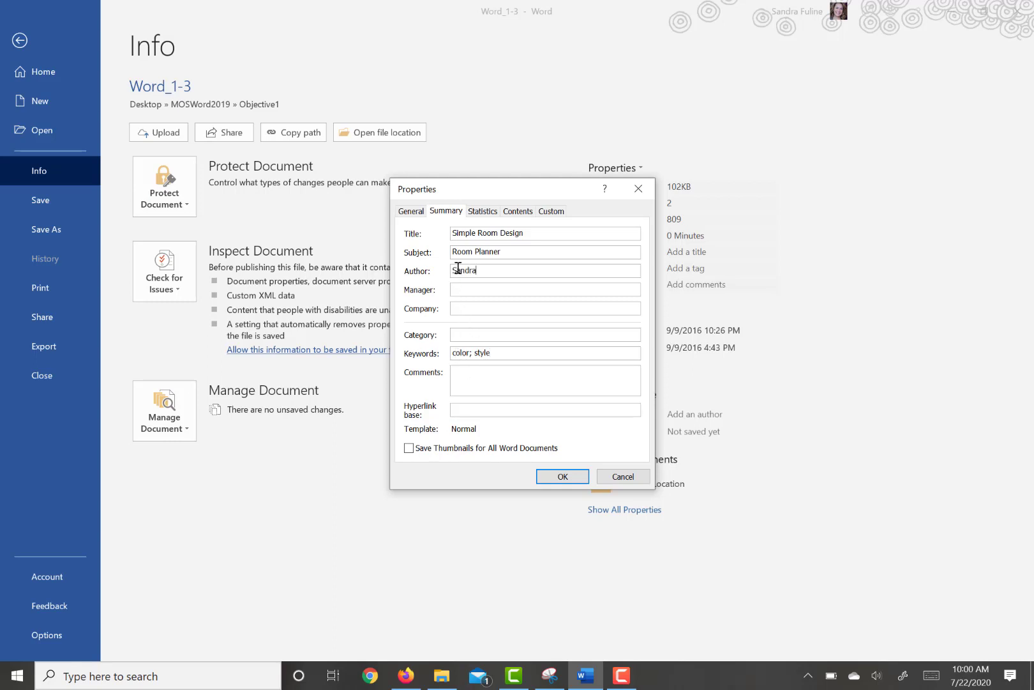
type("Fuline")
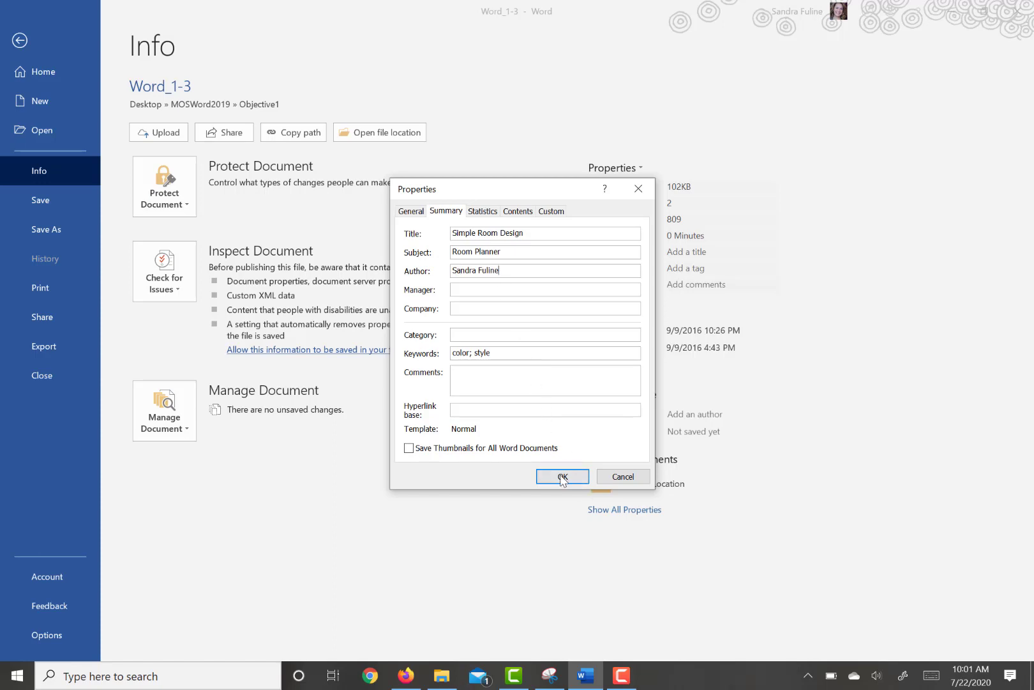
left_click(562, 475)
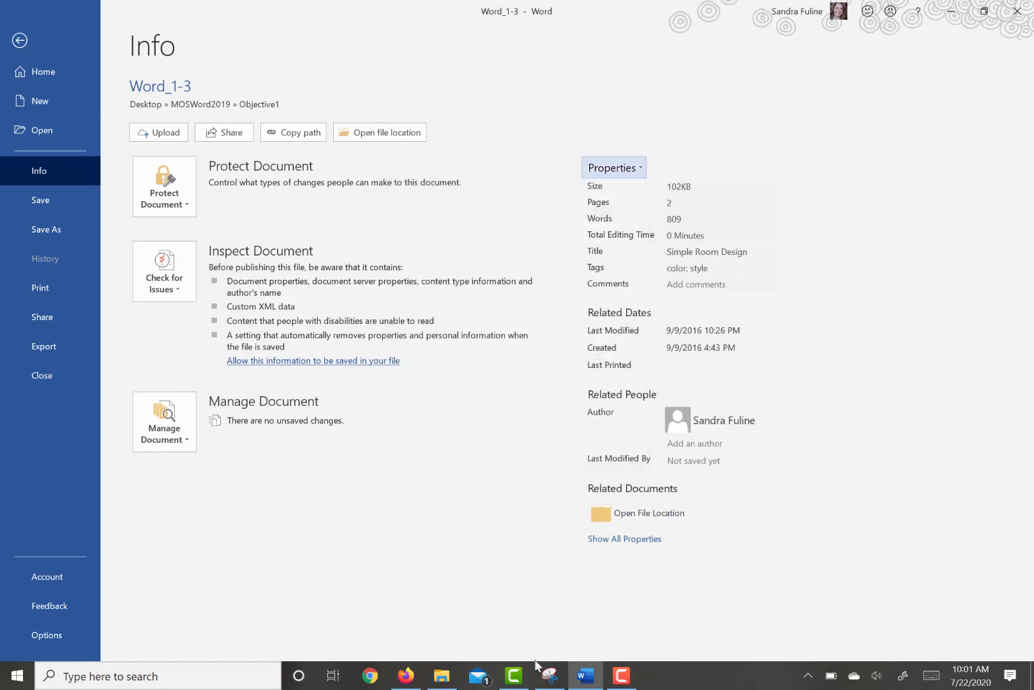
Resume the Camtasia recording and return to Word's expanded property list.
left_click(620, 675)
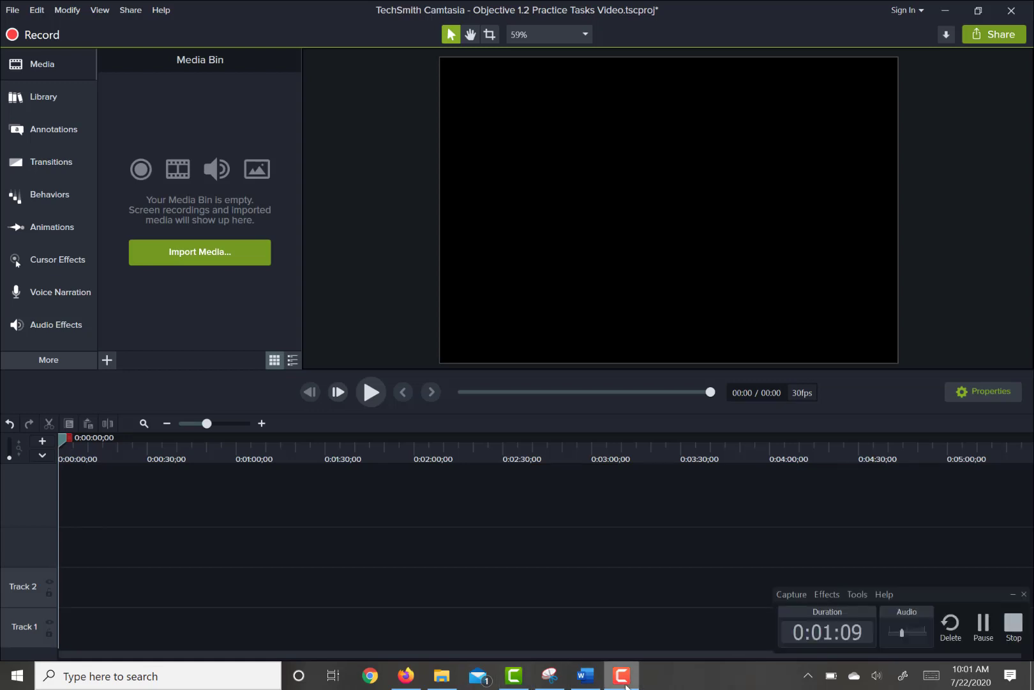
left_click(1014, 626)
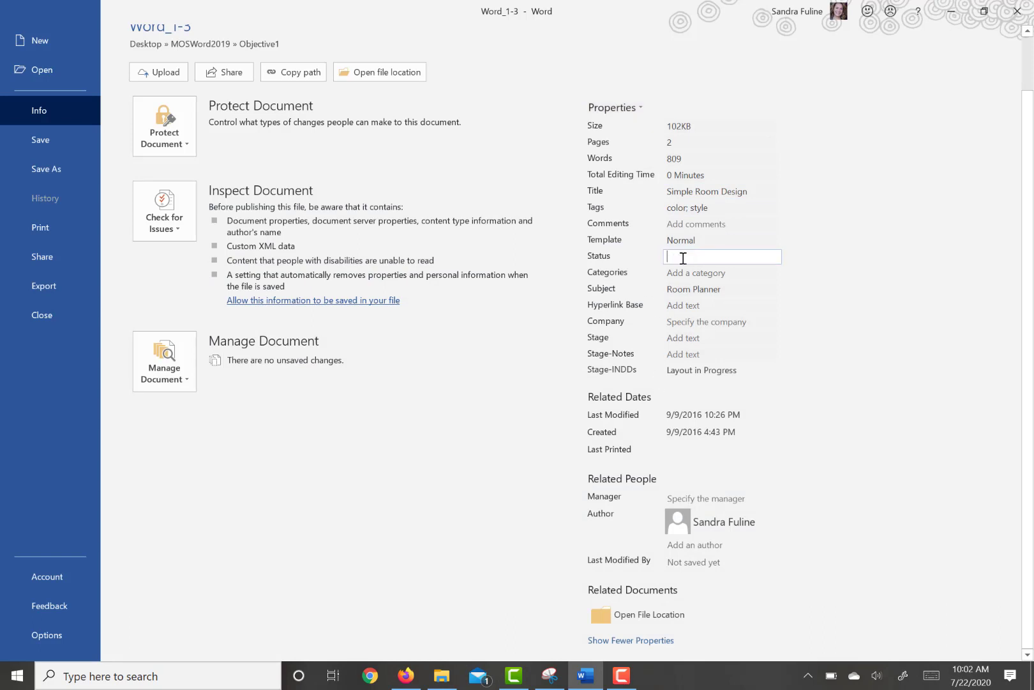
Enter 'Draft' in the document's Status property.
type("Draft")
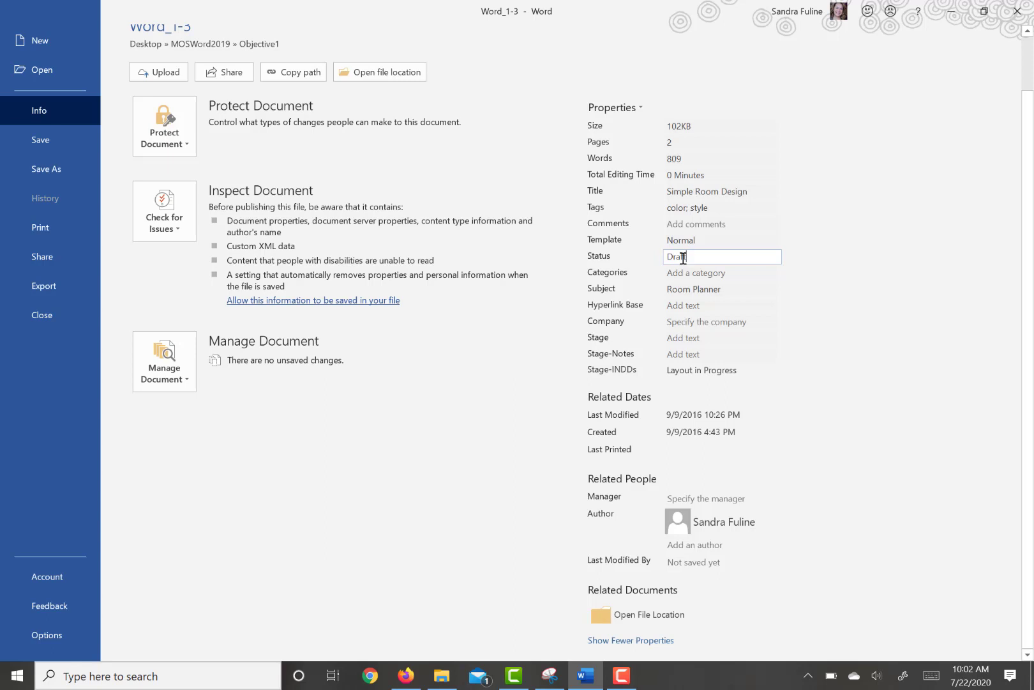
mouse_move(164, 126)
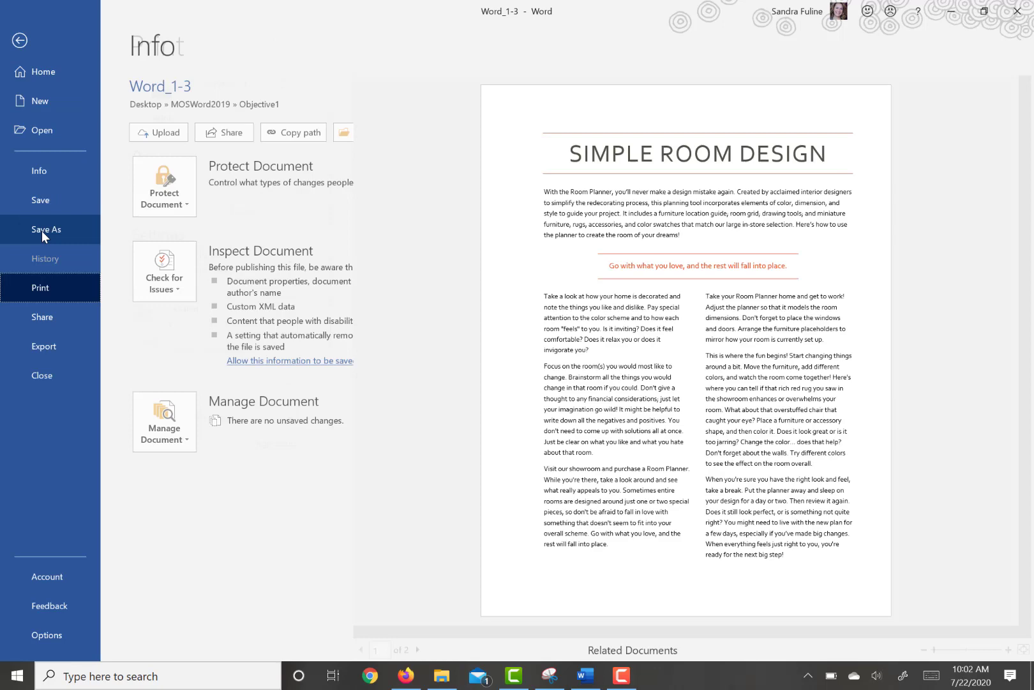
Choose Microsoft Print to PDF as the printer, printing all pages.
left_click(40, 288)
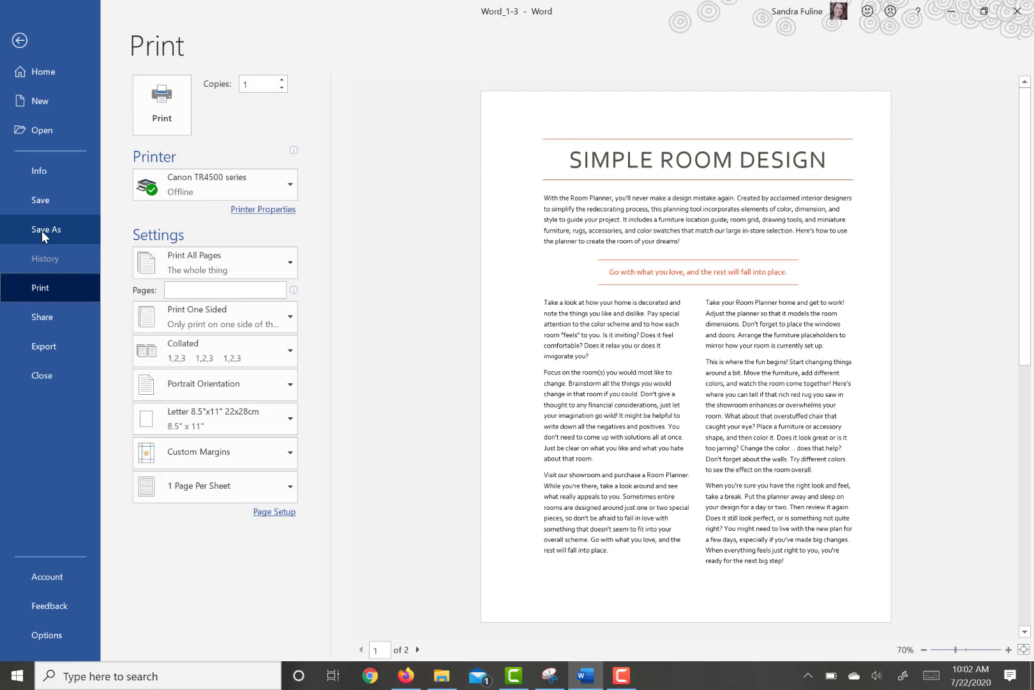
left_click(214, 184)
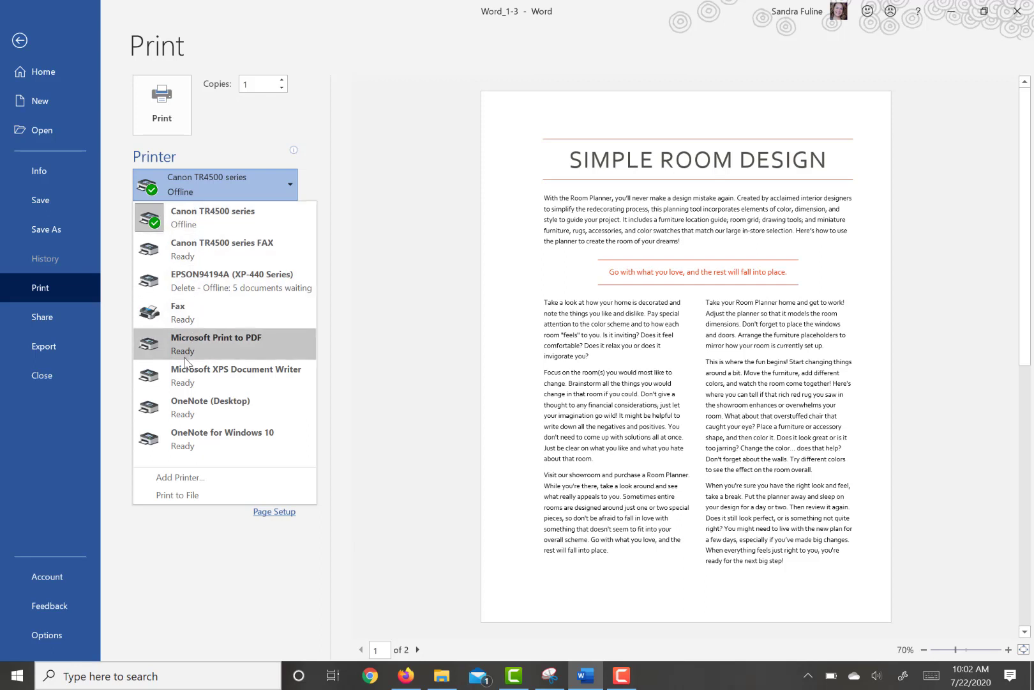
mouse_move(215, 342)
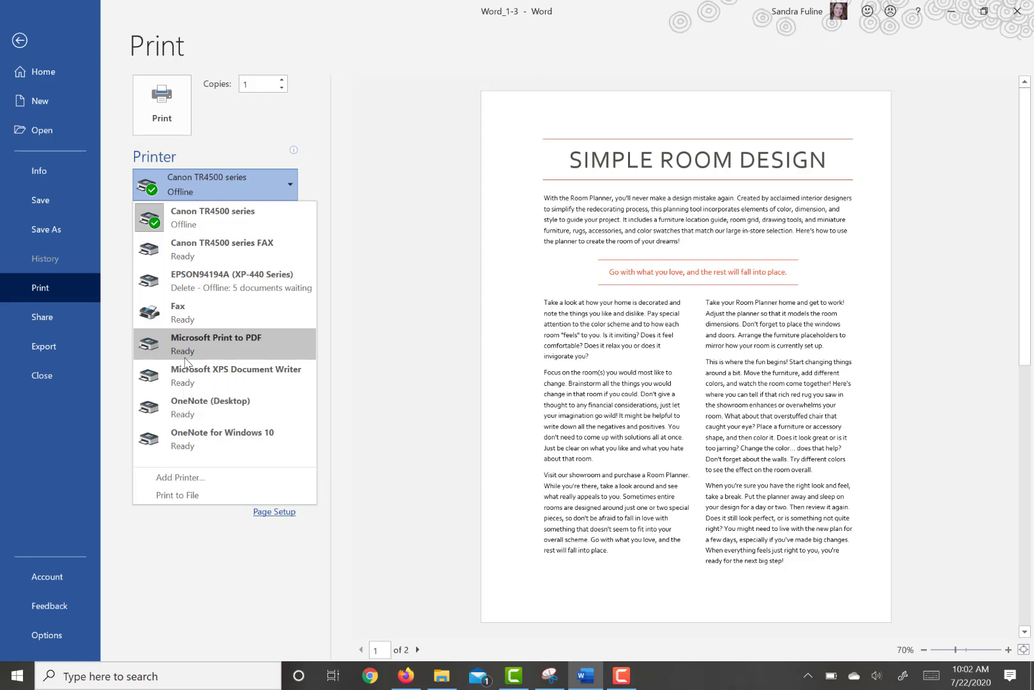
left_click(213, 342)
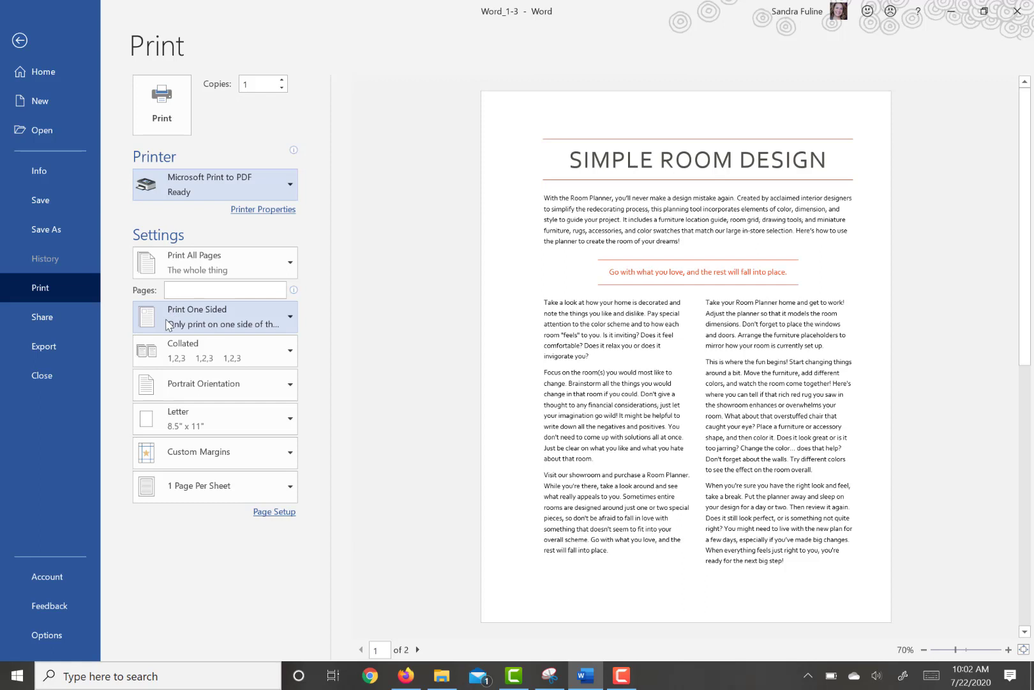
left_click(215, 262)
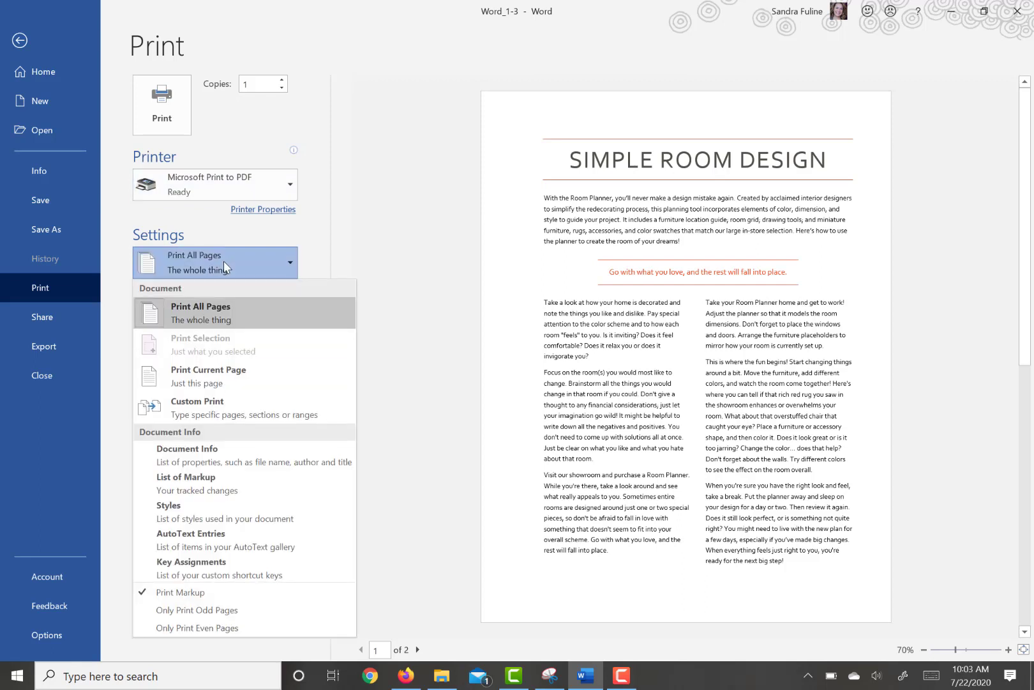
left_click(215, 316)
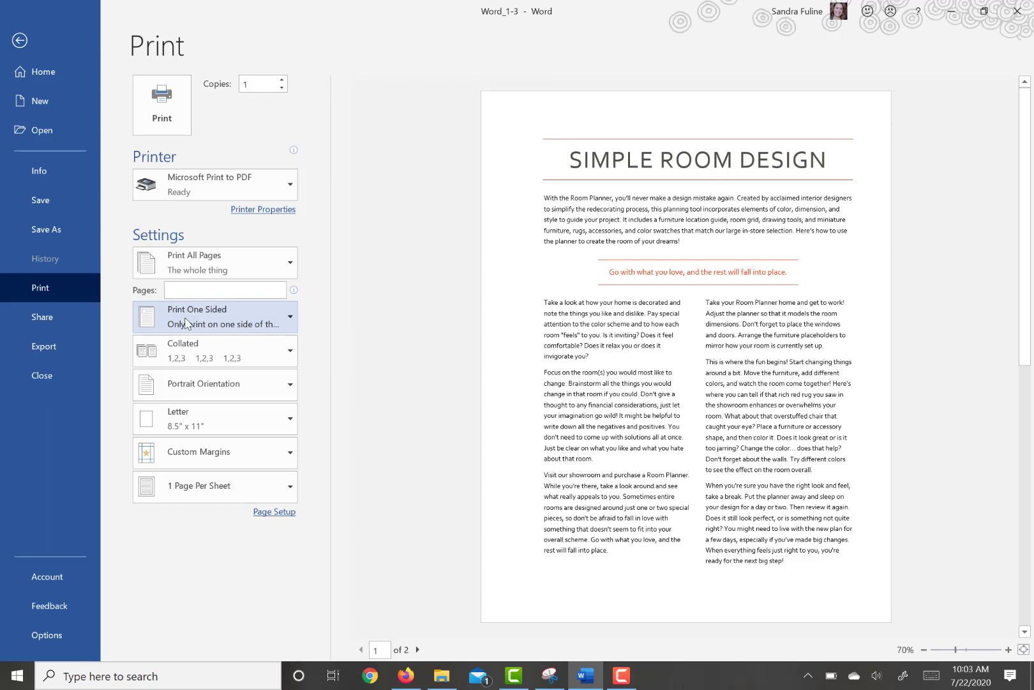
Keep portrait orientation, set 2 pages per sheet, and open the Save As dialog.
left_click(214, 385)
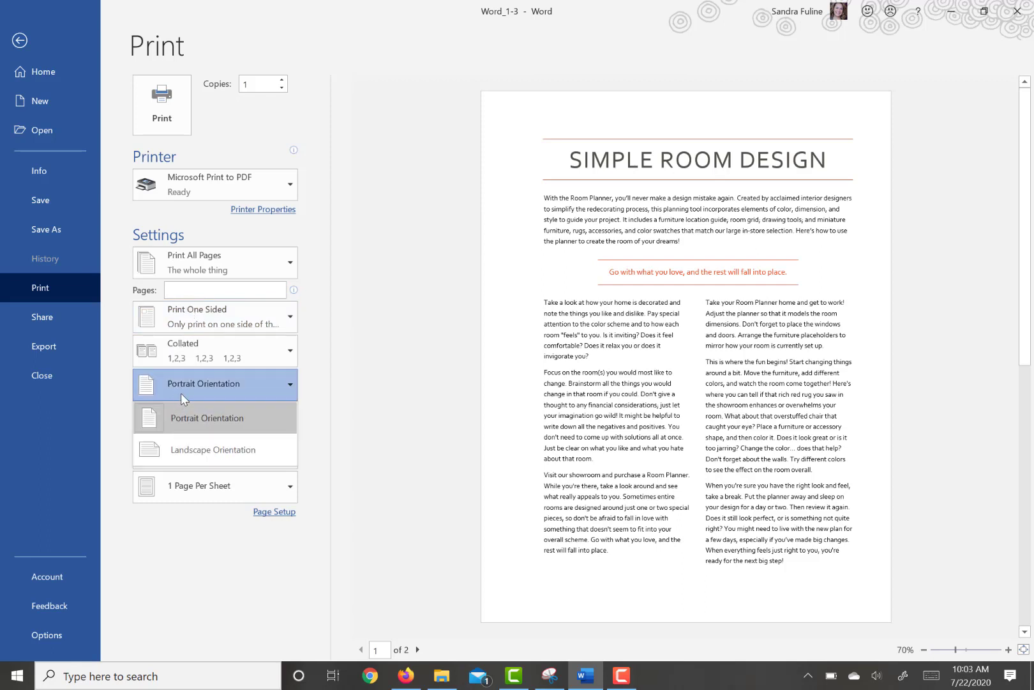
left_click(214, 383)
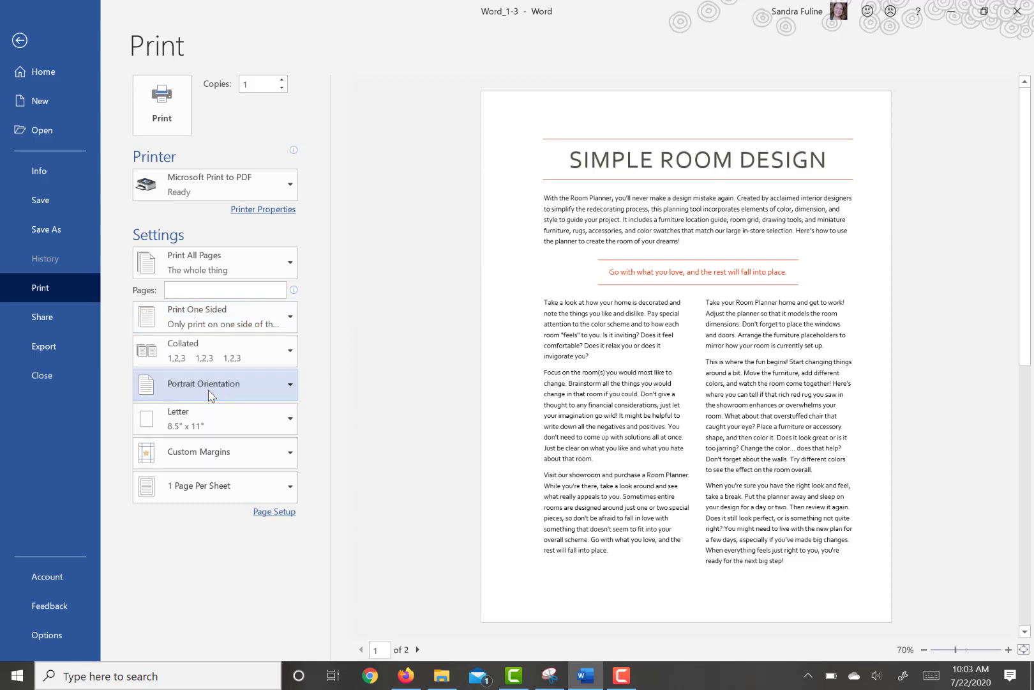
mouse_move(186, 455)
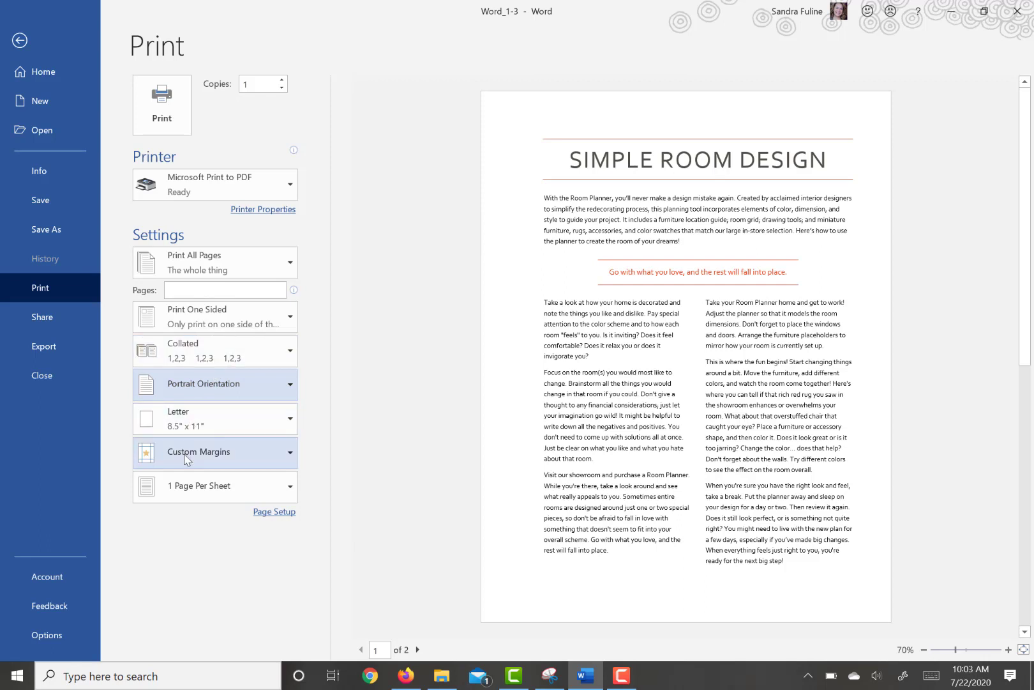
left_click(213, 486)
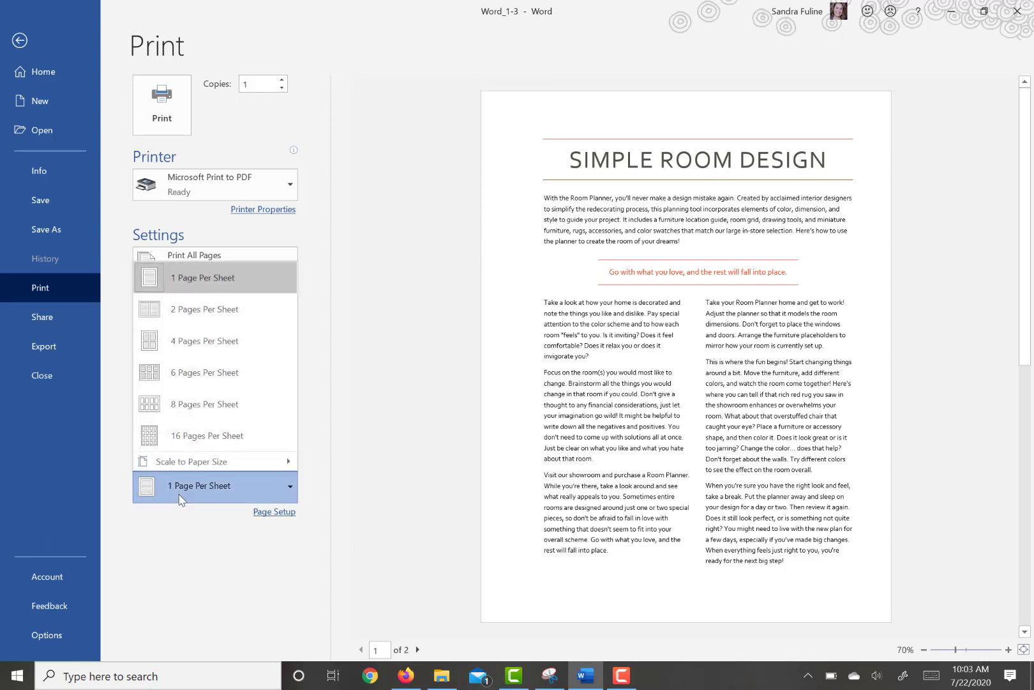
mouse_move(184, 309)
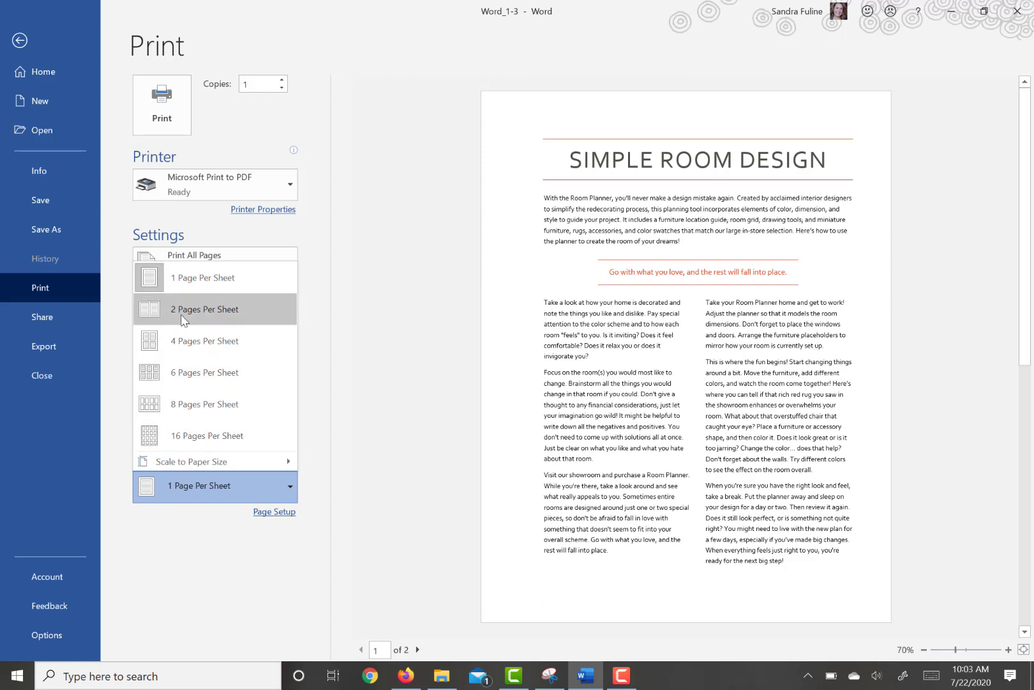
left_click(204, 309)
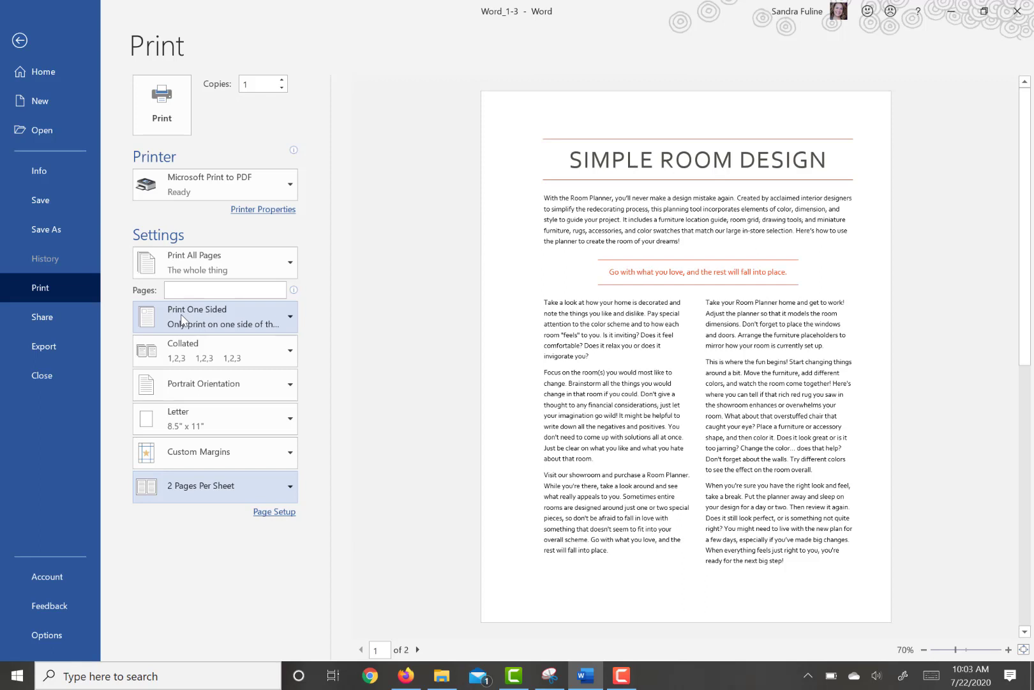
mouse_move(56, 229)
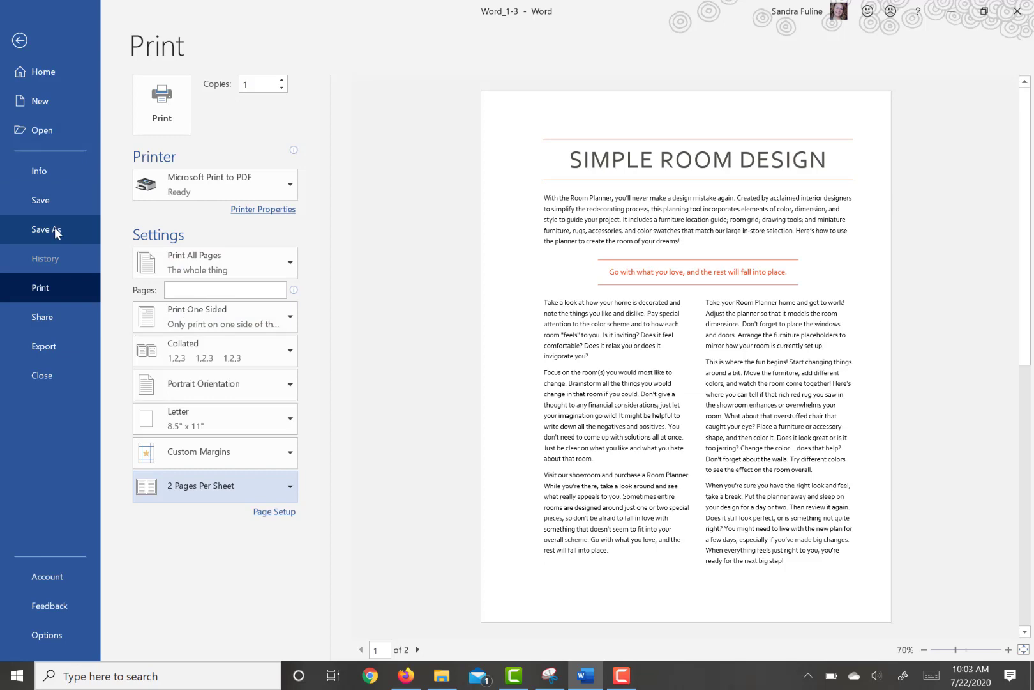
left_click(46, 229)
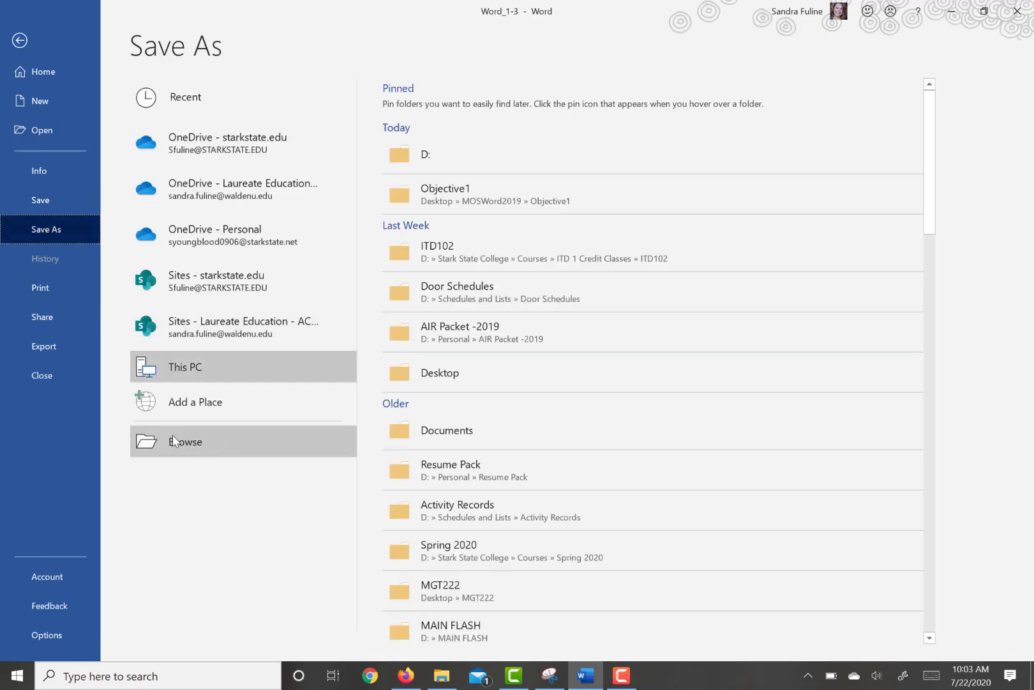
left_click(185, 440)
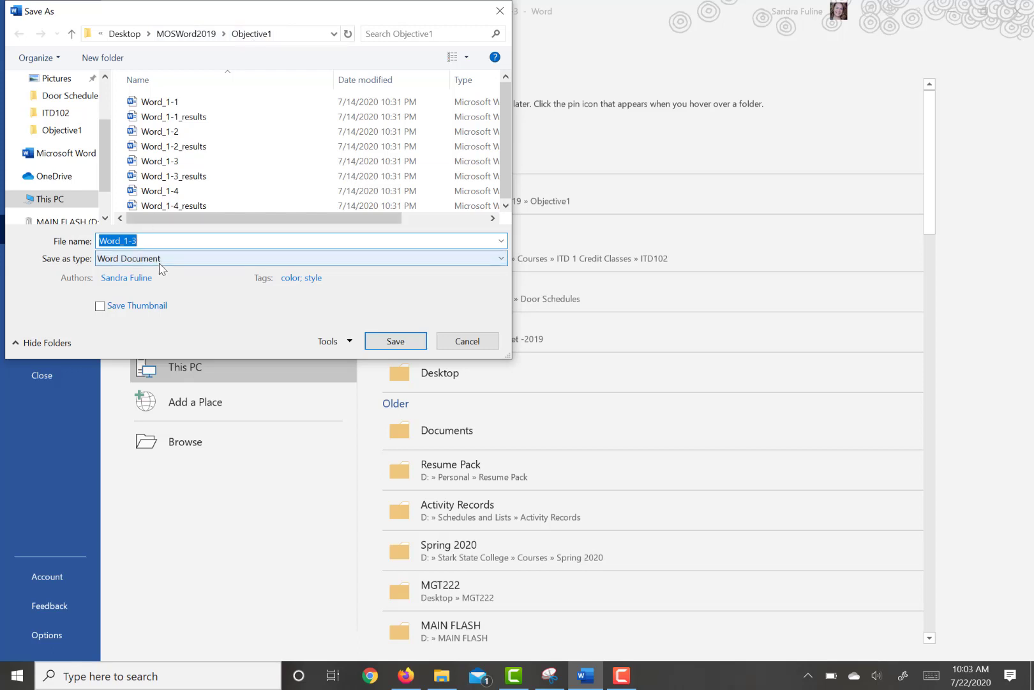
Save a copy named MyCompatible as a Word 97-2003 Document, then close the dialog.
type("MyCompatible")
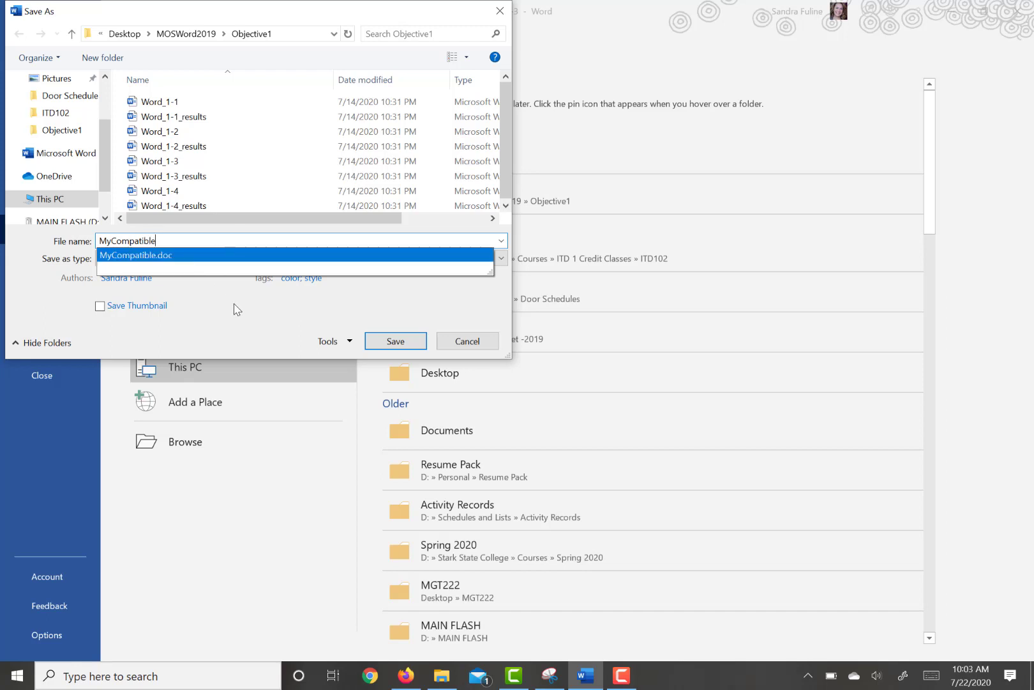
left_click(299, 258)
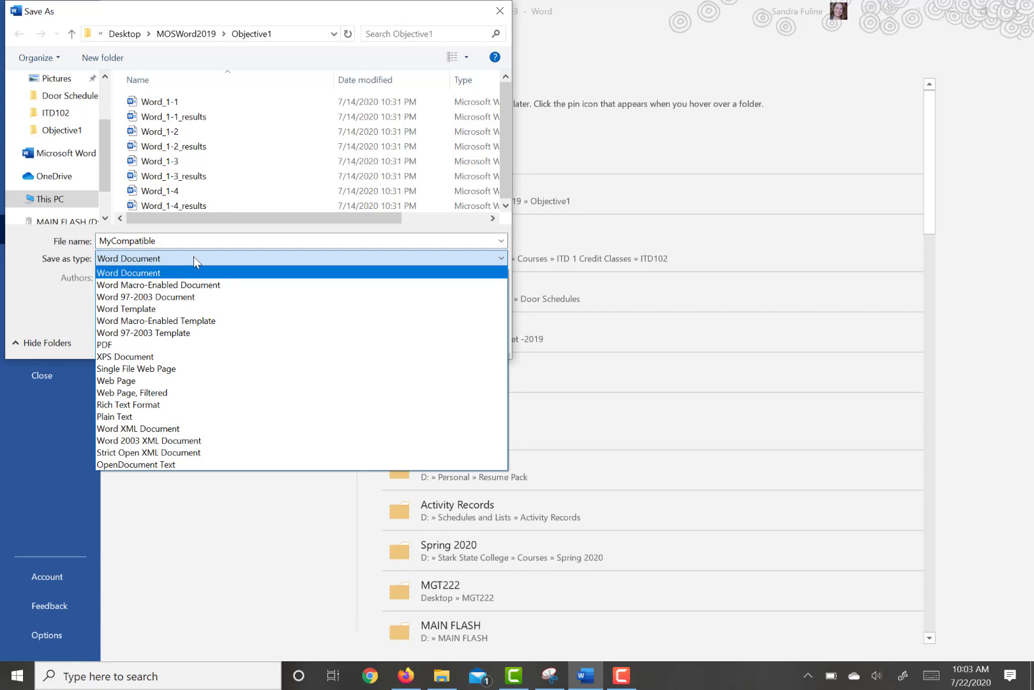
mouse_move(125, 309)
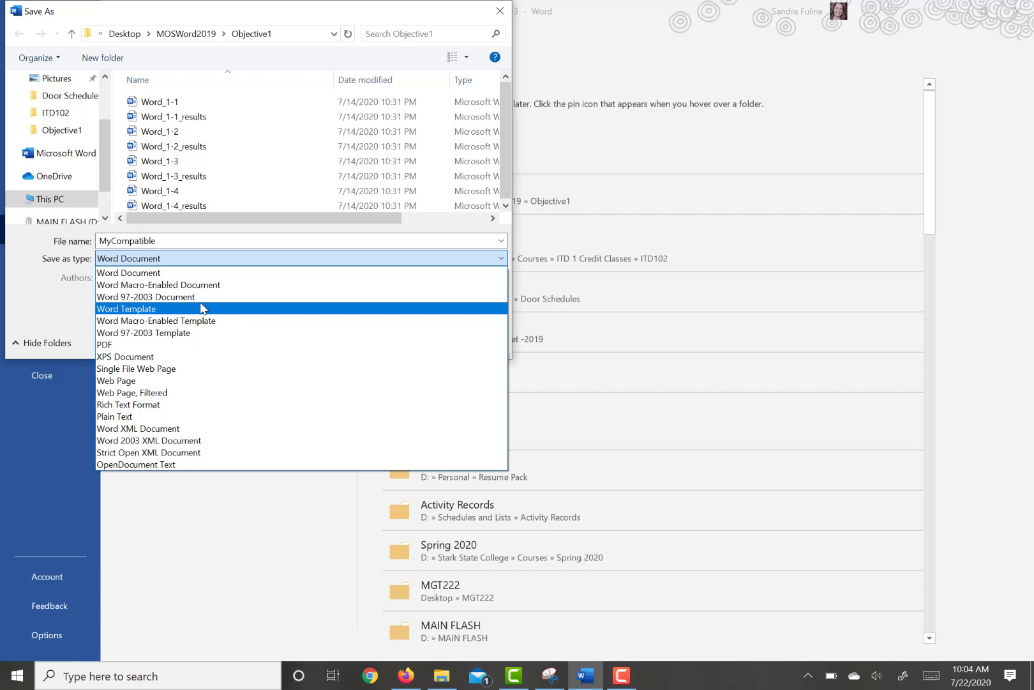
mouse_move(197, 296)
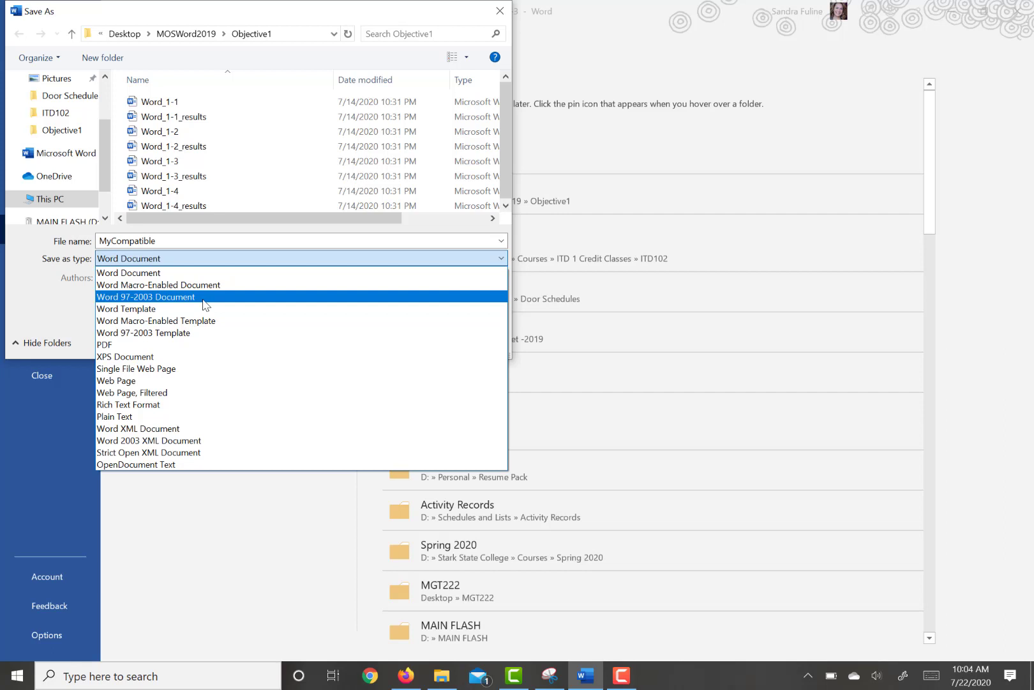
left_click(145, 296)
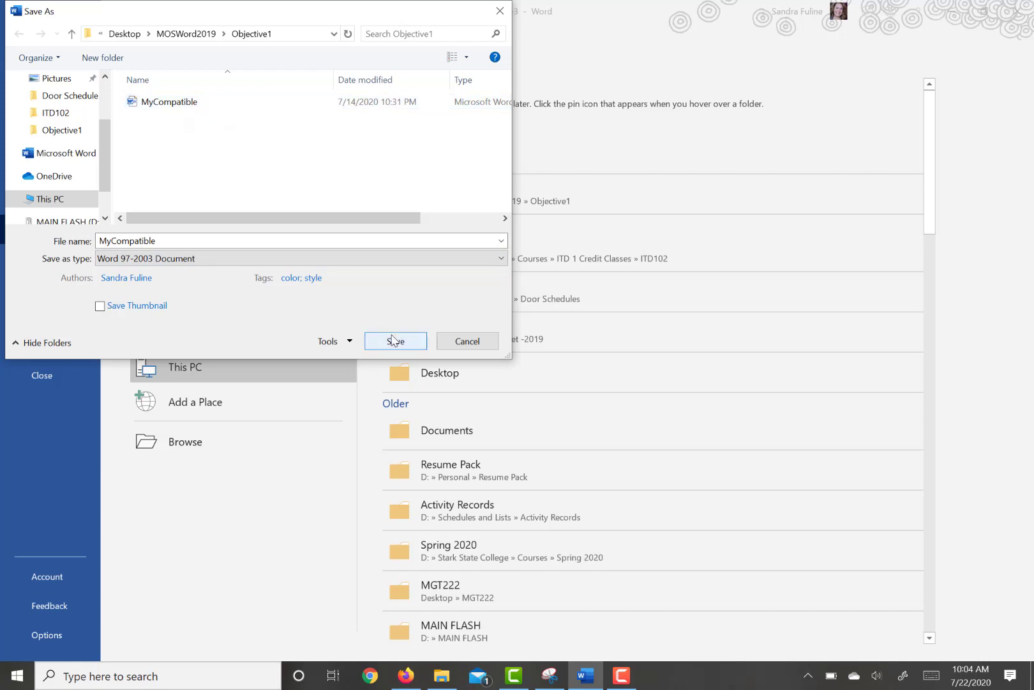
left_click(395, 341)
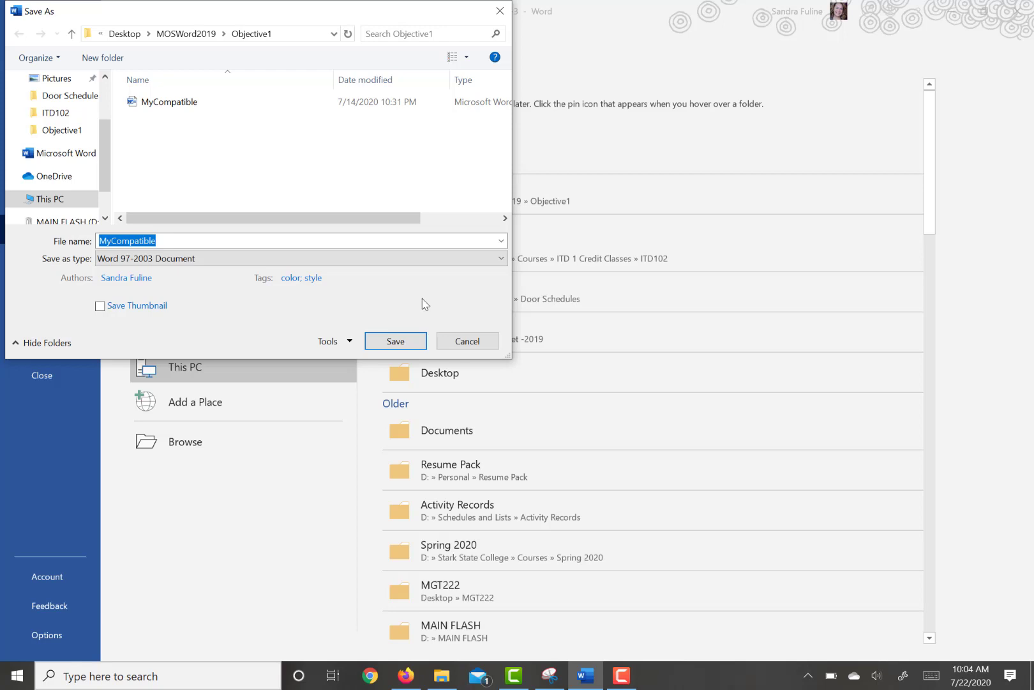
mouse_move(493, 293)
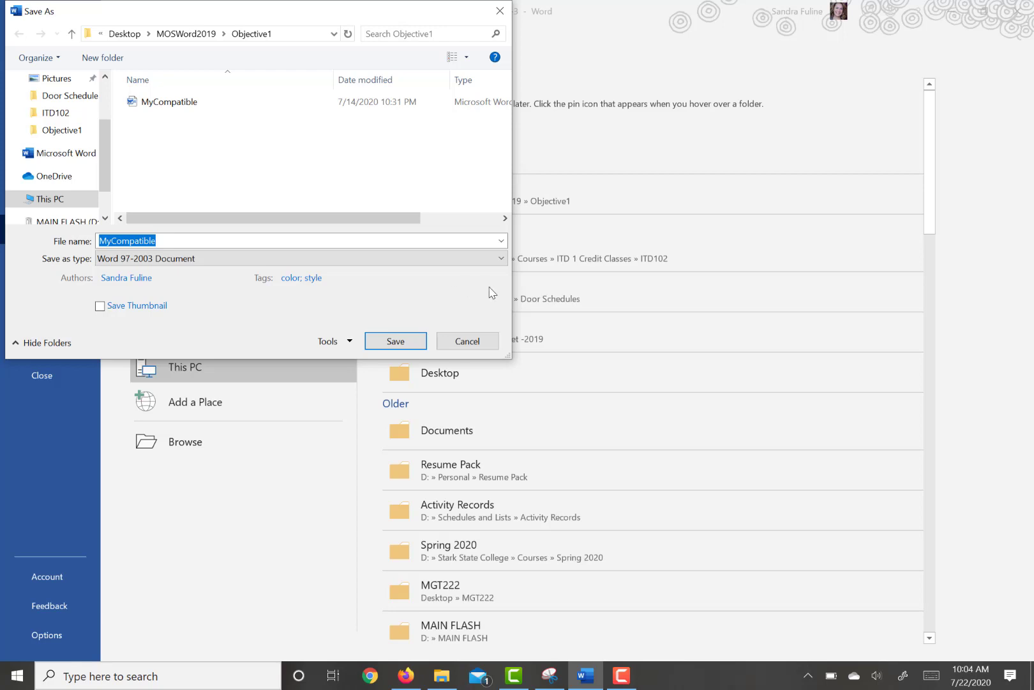
left_click(467, 341)
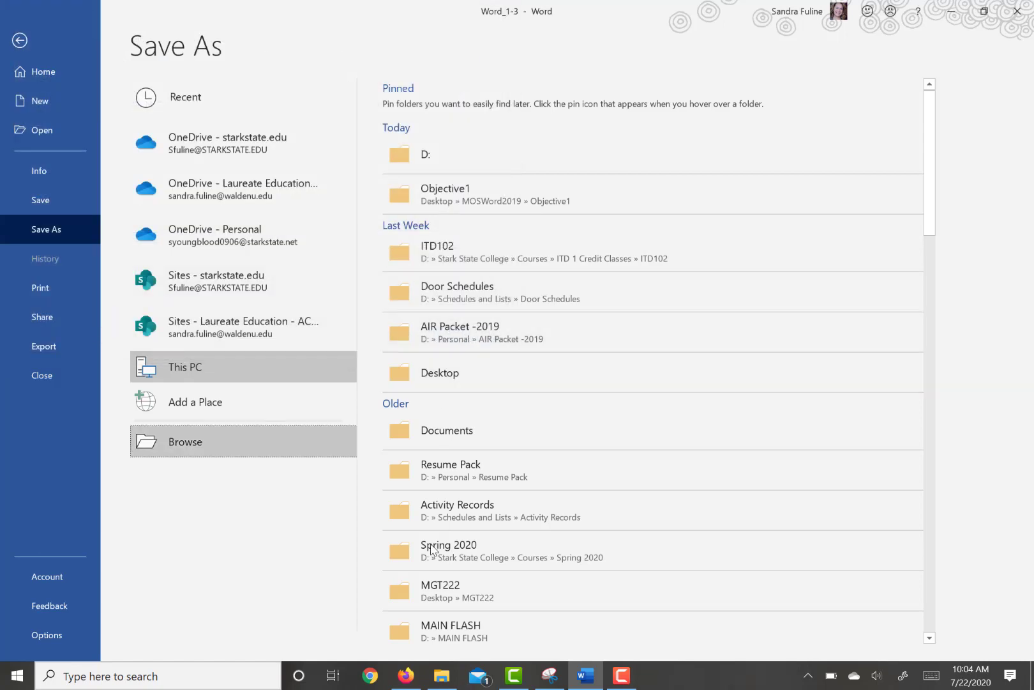